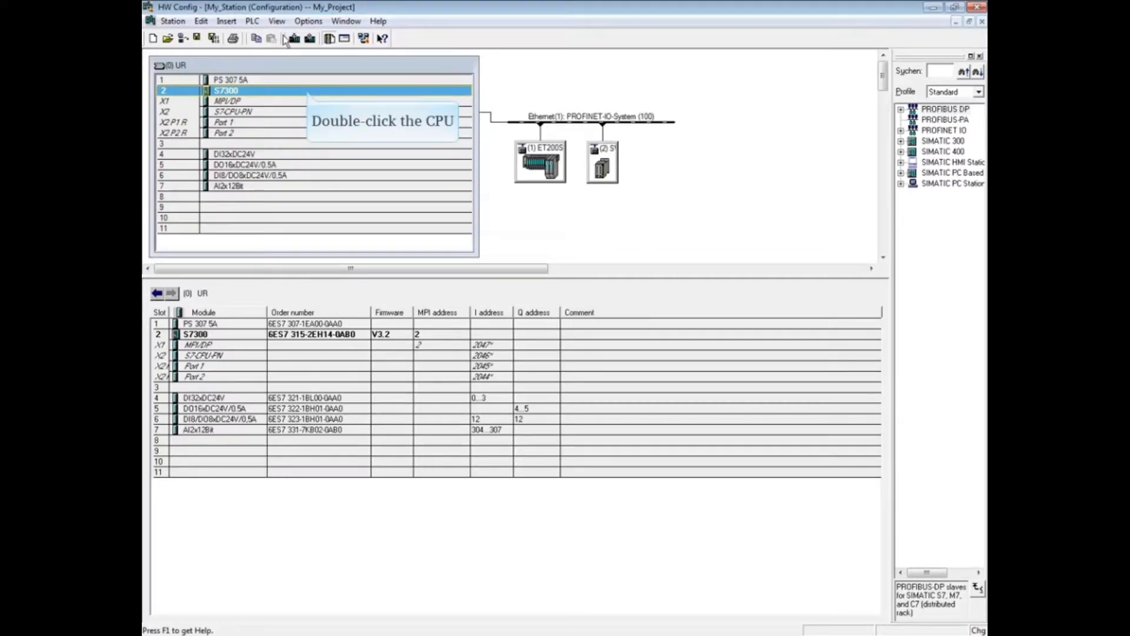
# Step: Open the properties of the CPU 315-2 PN/DP in rack slot 2
pyautogui.doubleClick(226, 91)
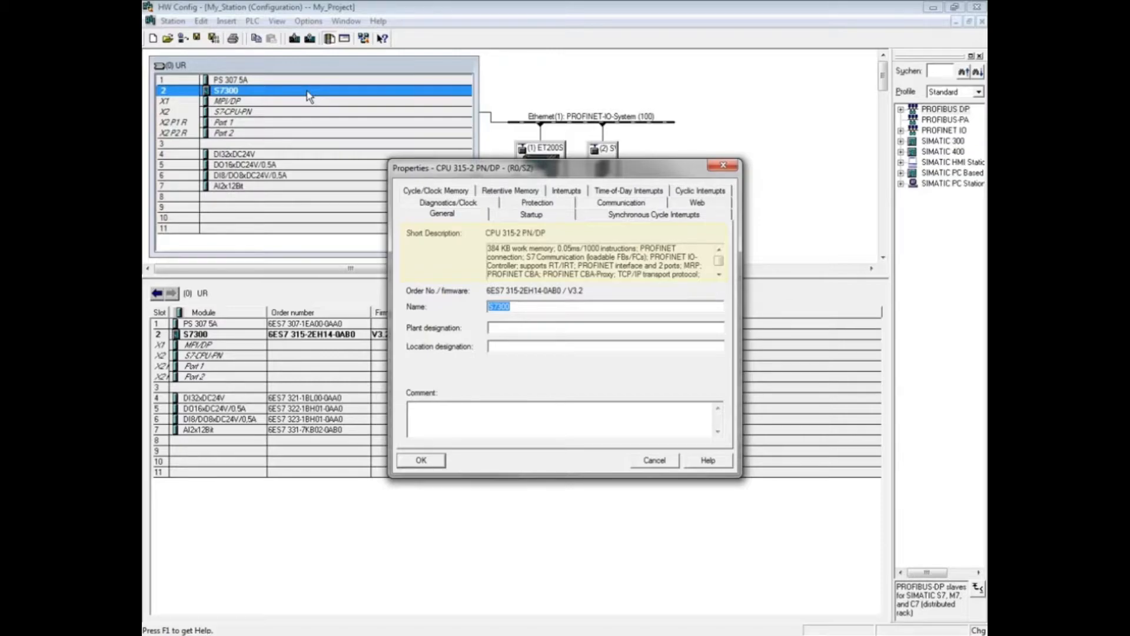
pyautogui.moveTo(481, 105)
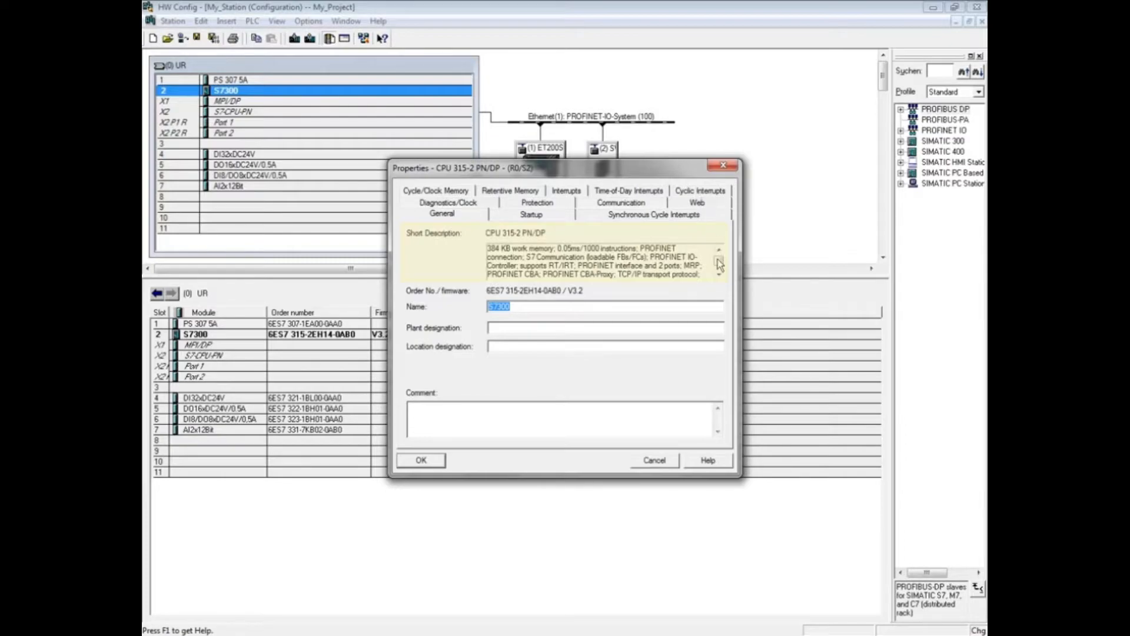
# Step: Review the CPU's short description and begin overwriting its name S7300
pyautogui.click(718, 262)
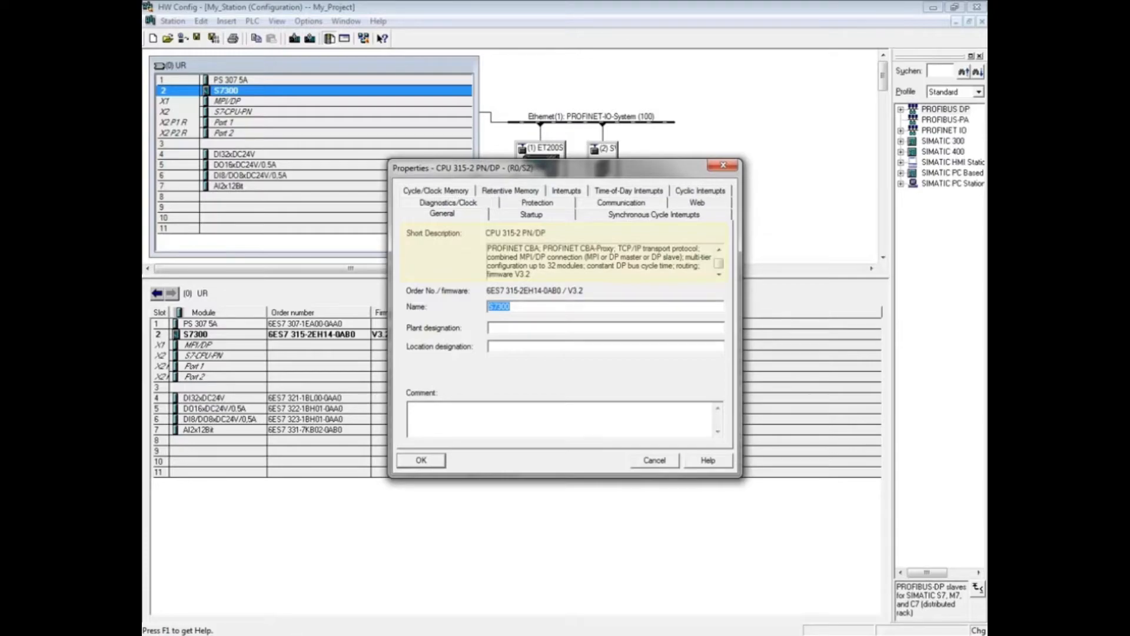
pyautogui.click(605, 306)
pyautogui.write('-CPU')
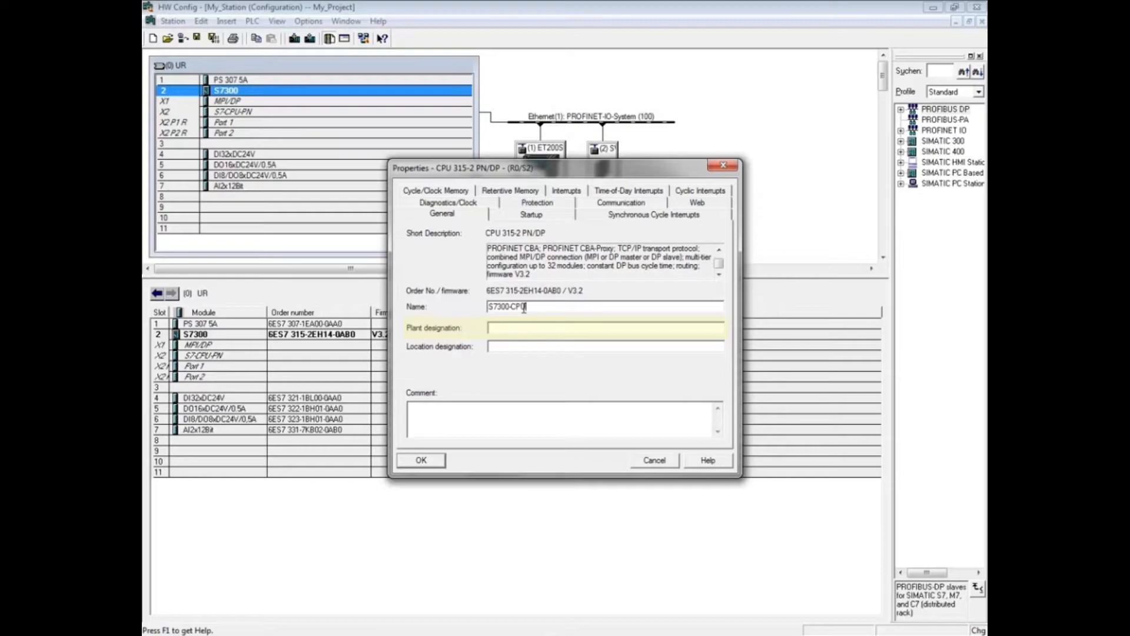
# Step: Complete the CPU name as 'S7300-CPU' in the Name field
pyautogui.click(604, 346)
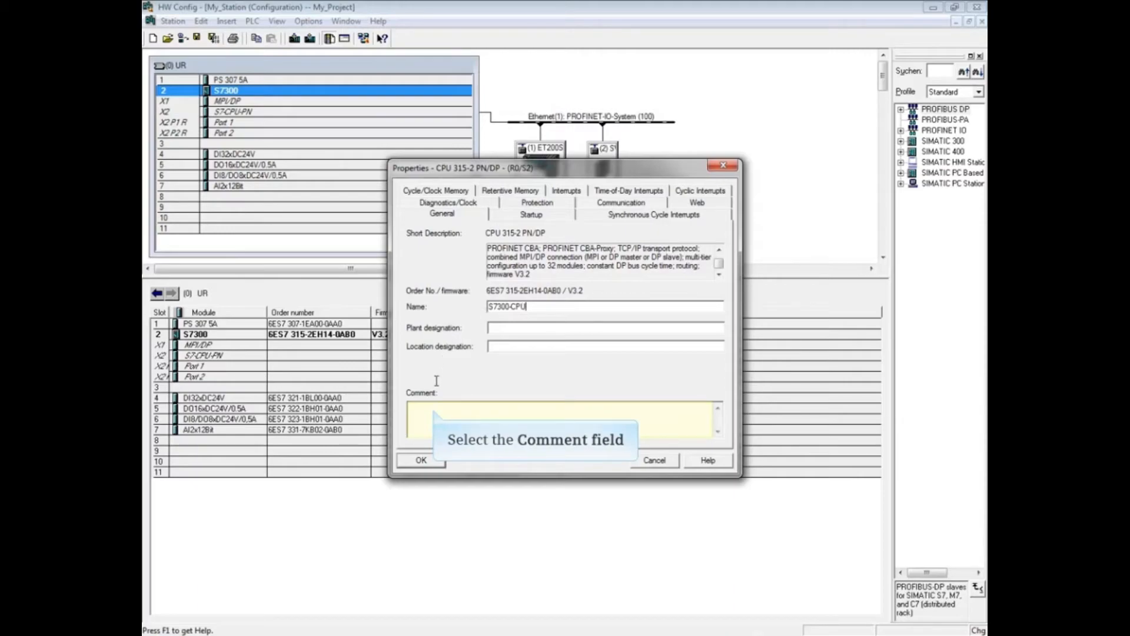
# Step: Set the CPU comment to 'Controller for Conveyor line' and confirm the new name
pyautogui.write('Controller')
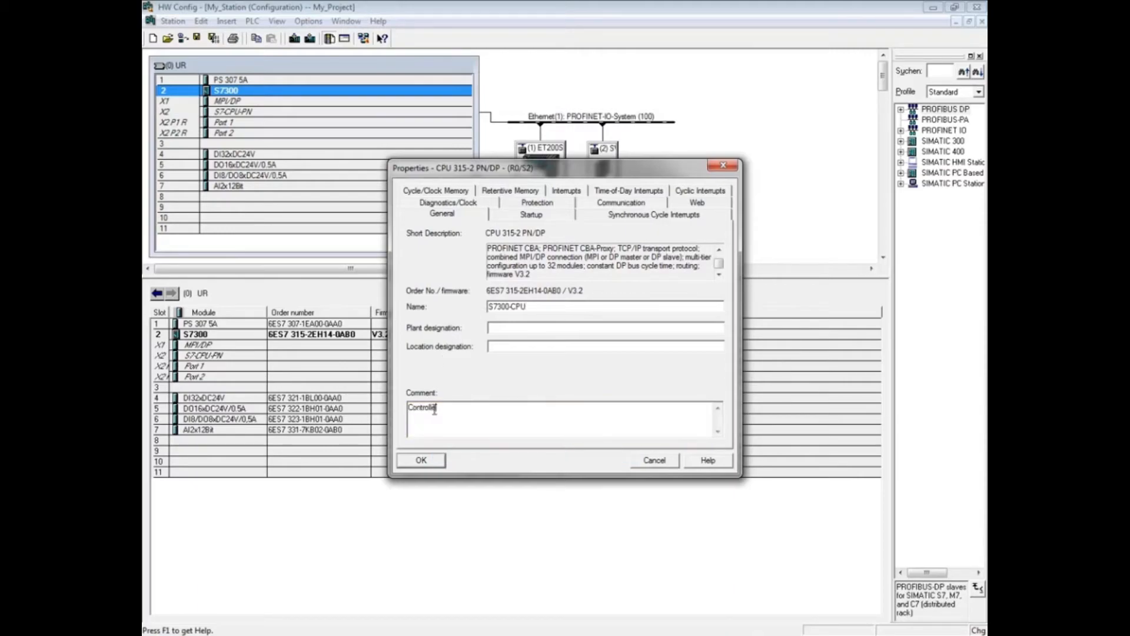
pyautogui.write('for Conveyor line')
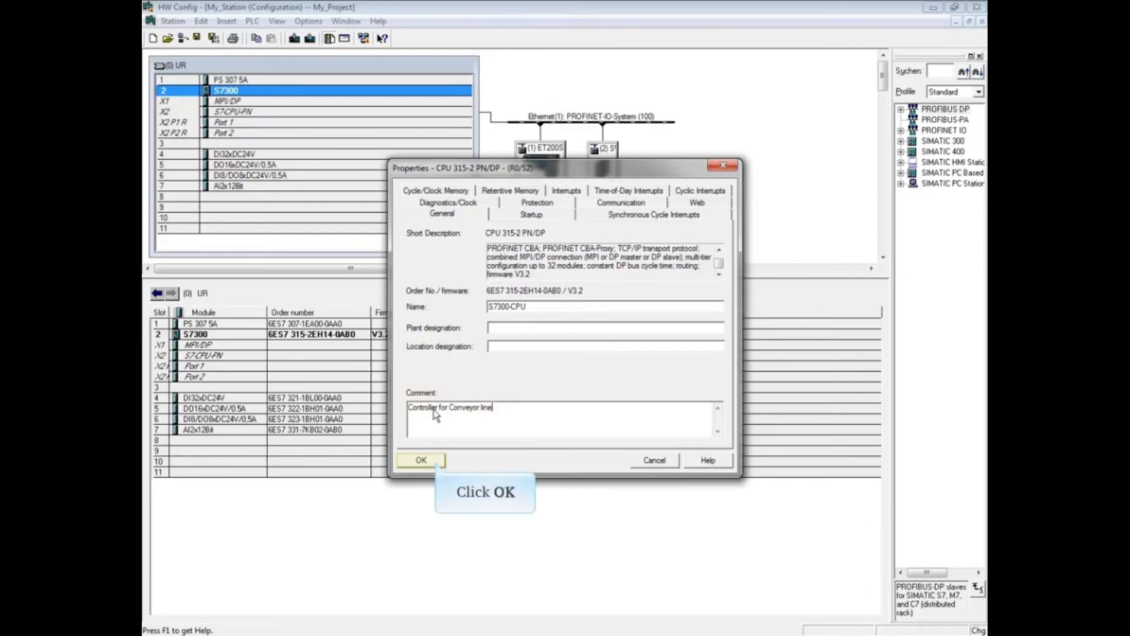
pyautogui.click(421, 460)
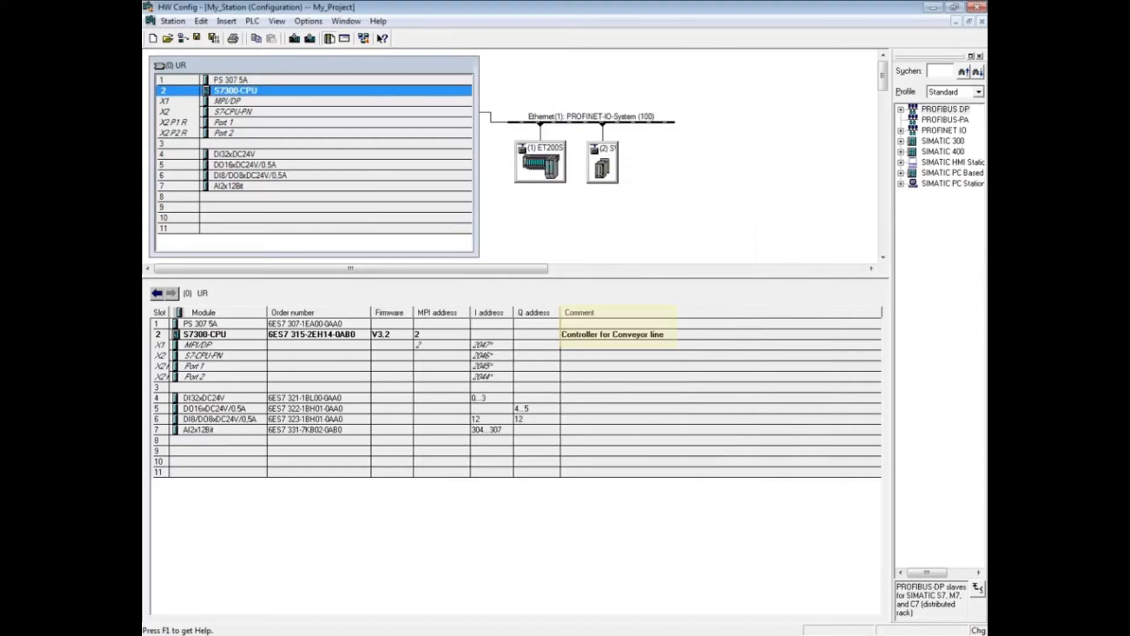